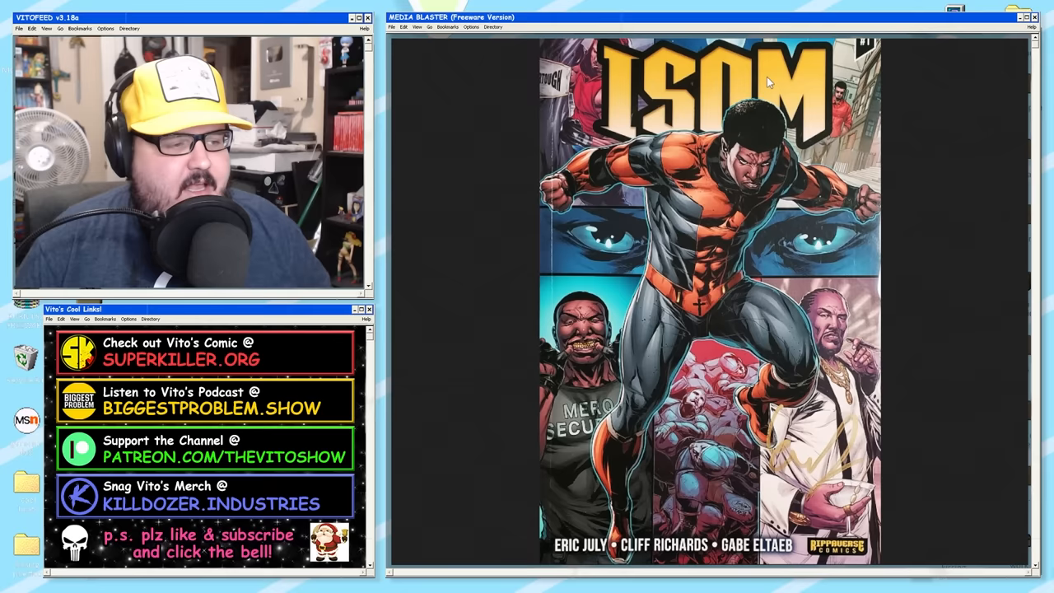
mouse_move(688, 218)
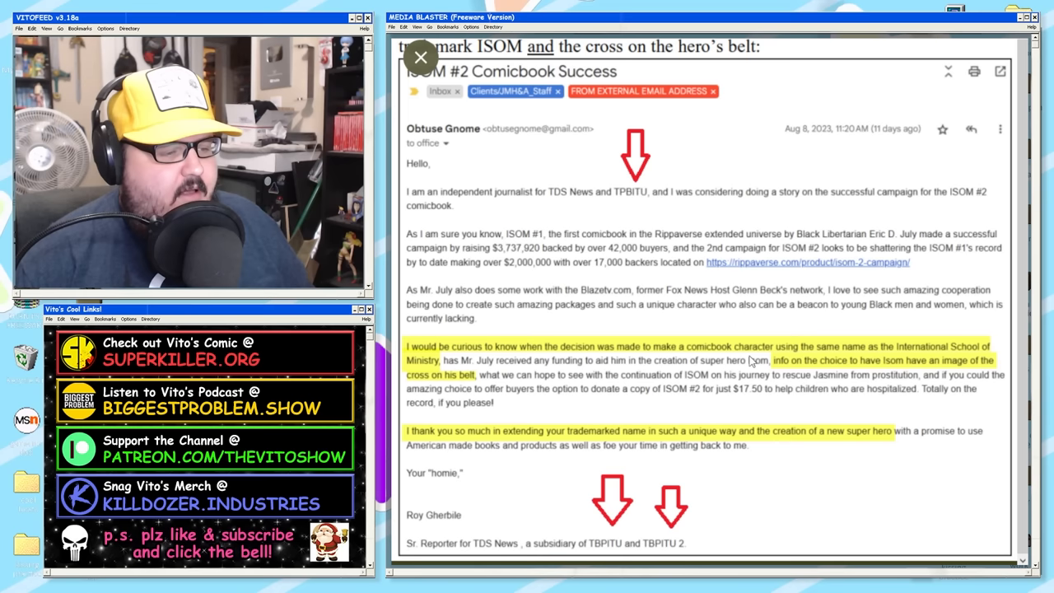
mouse_move(751, 484)
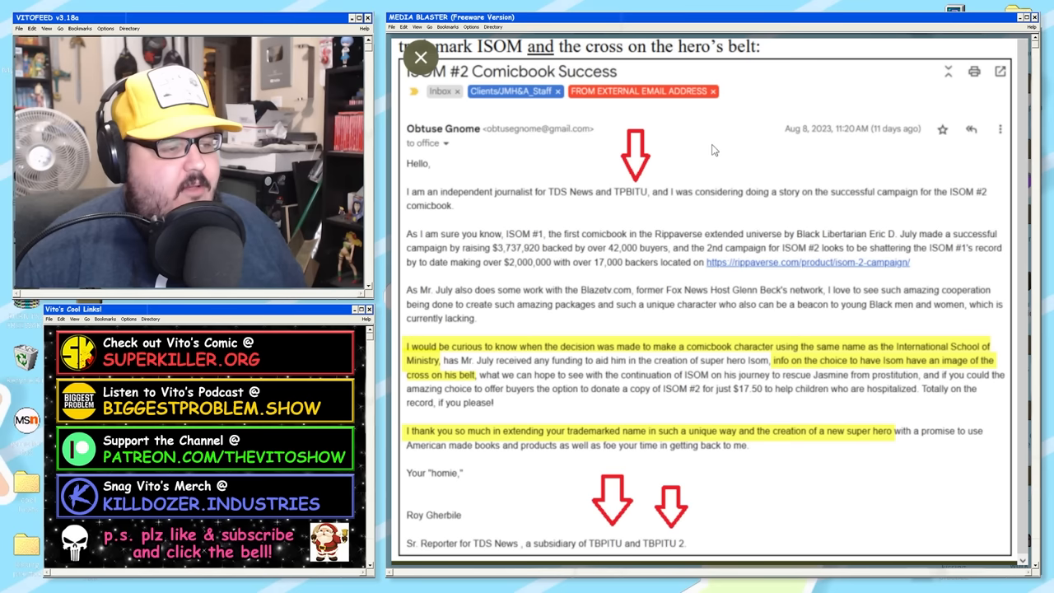
mouse_move(526, 141)
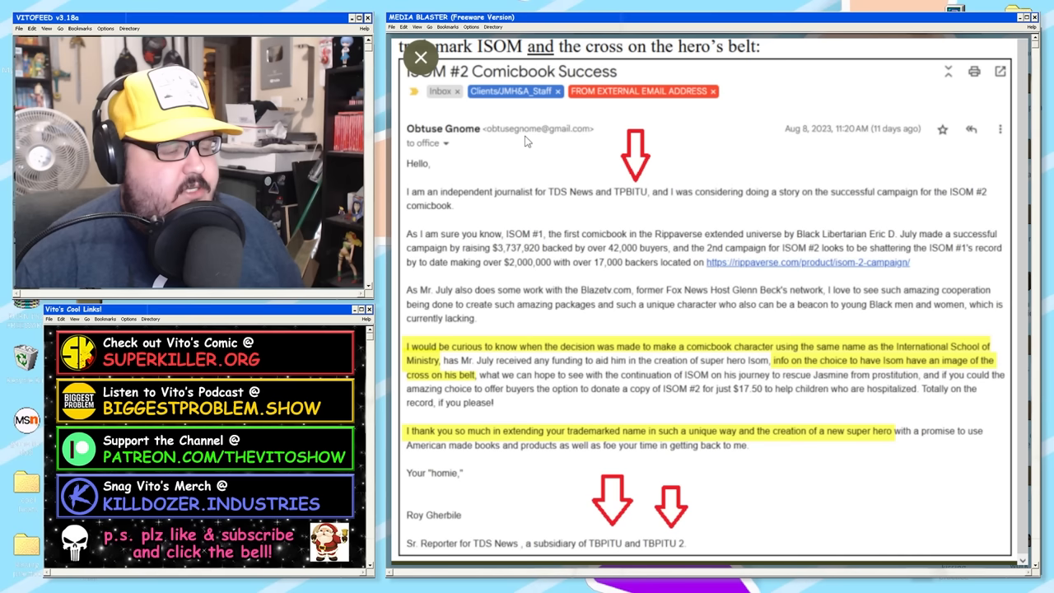
mouse_move(627, 135)
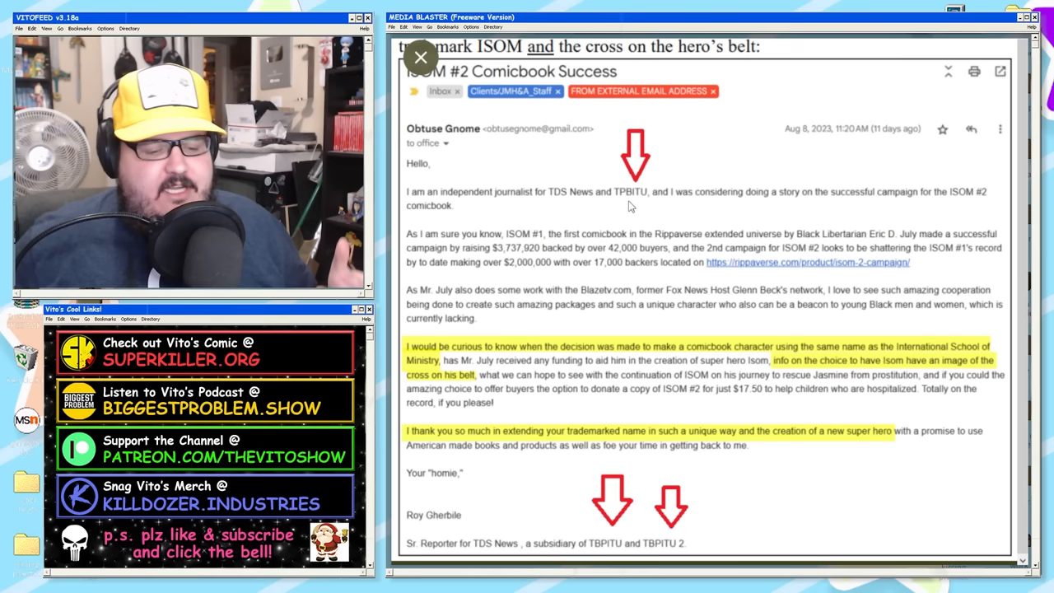
mouse_move(484, 247)
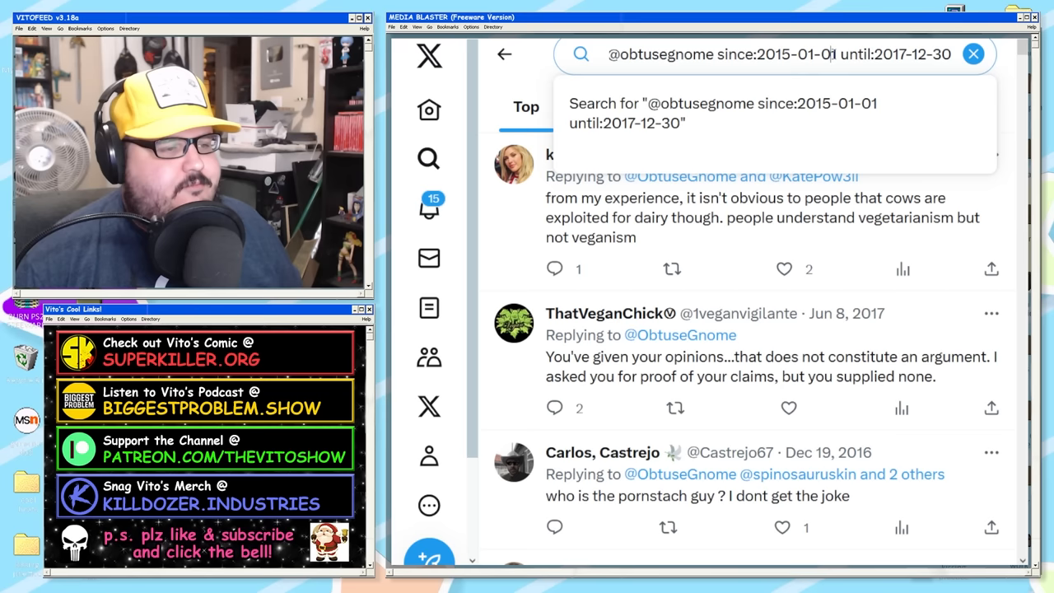
scroll("down", 3)
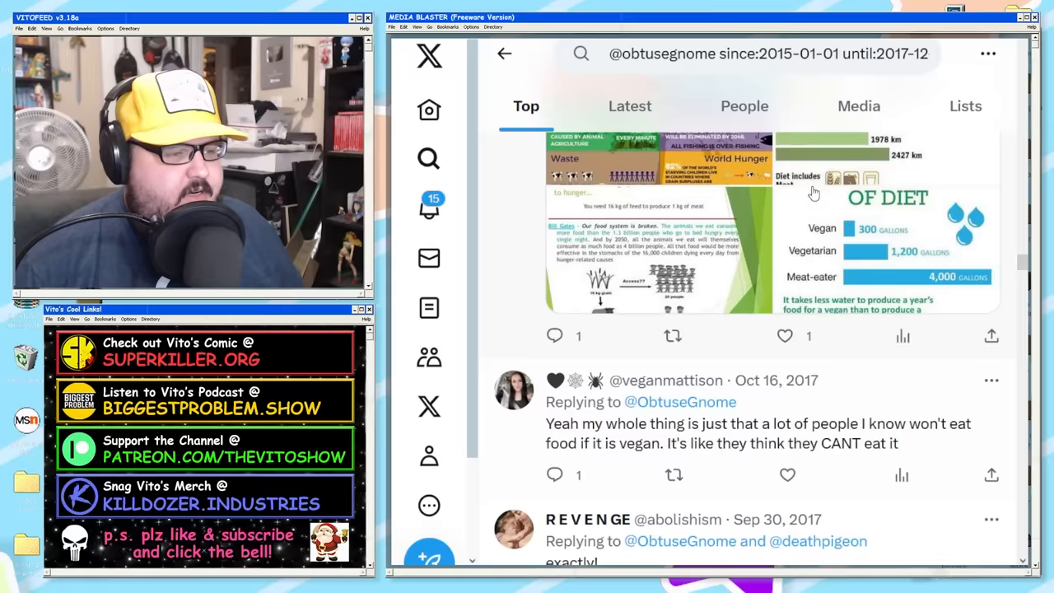
scroll("down", 3)
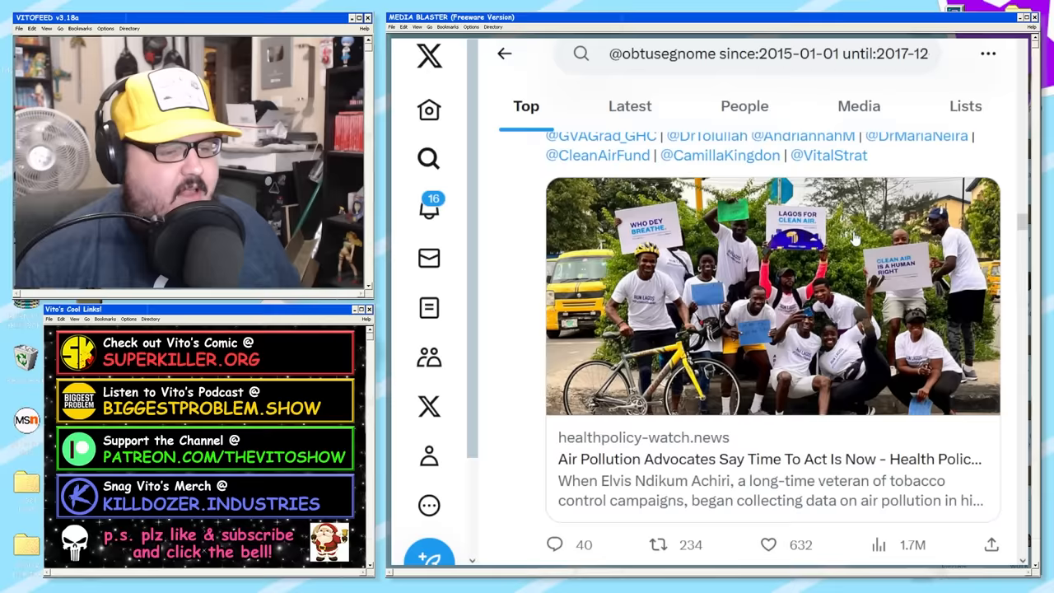
scroll("down", 3)
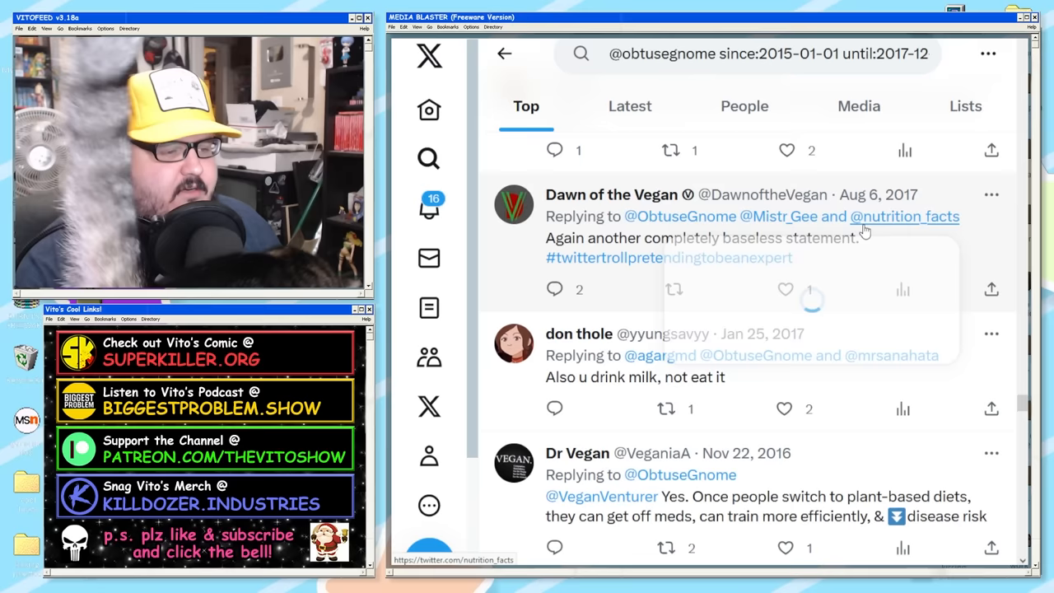
scroll("down", 3)
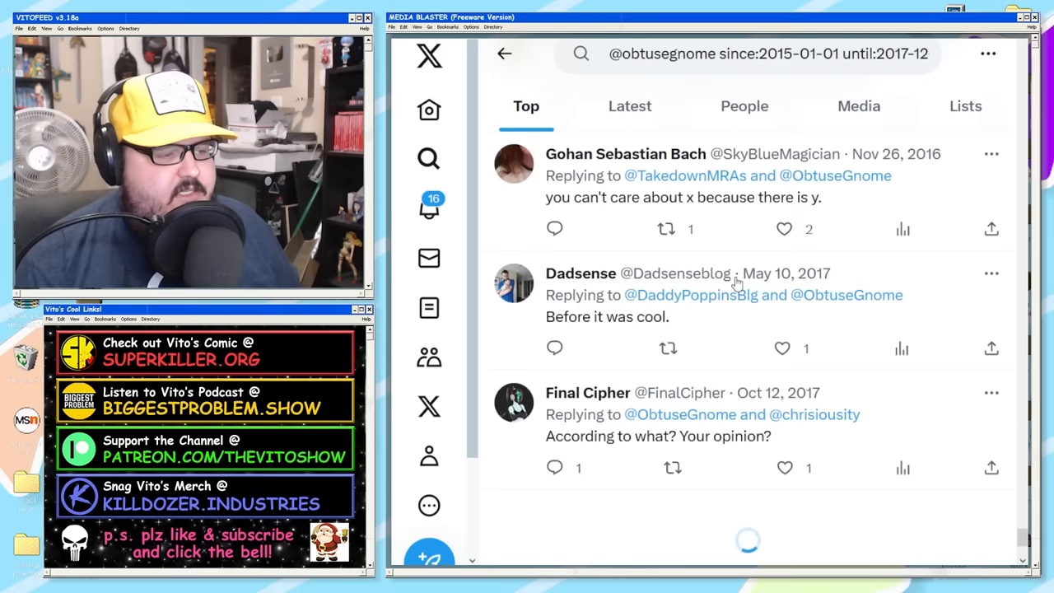
scroll("down", 3)
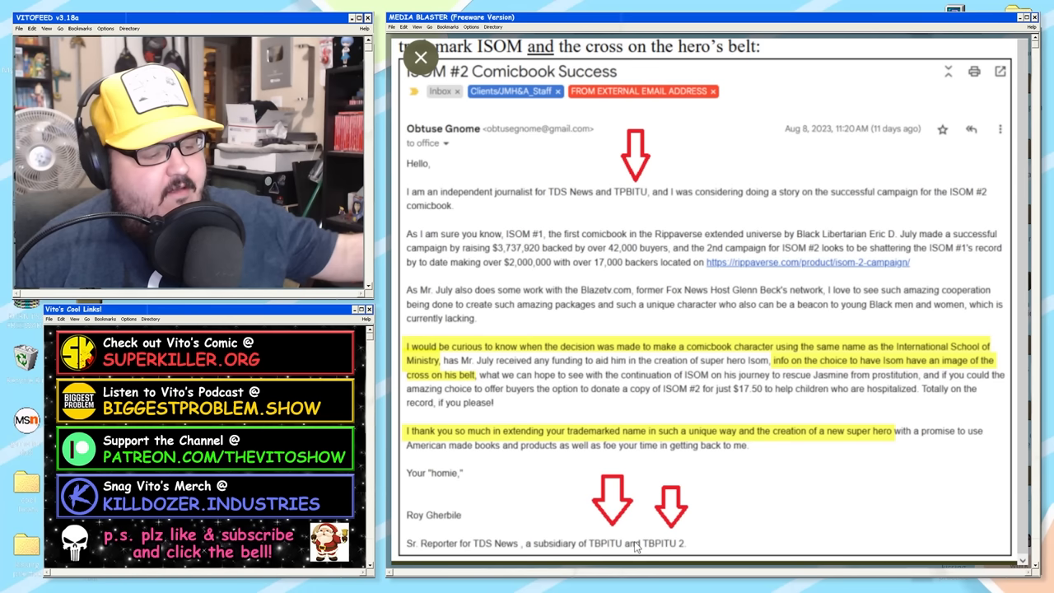
mouse_move(690, 207)
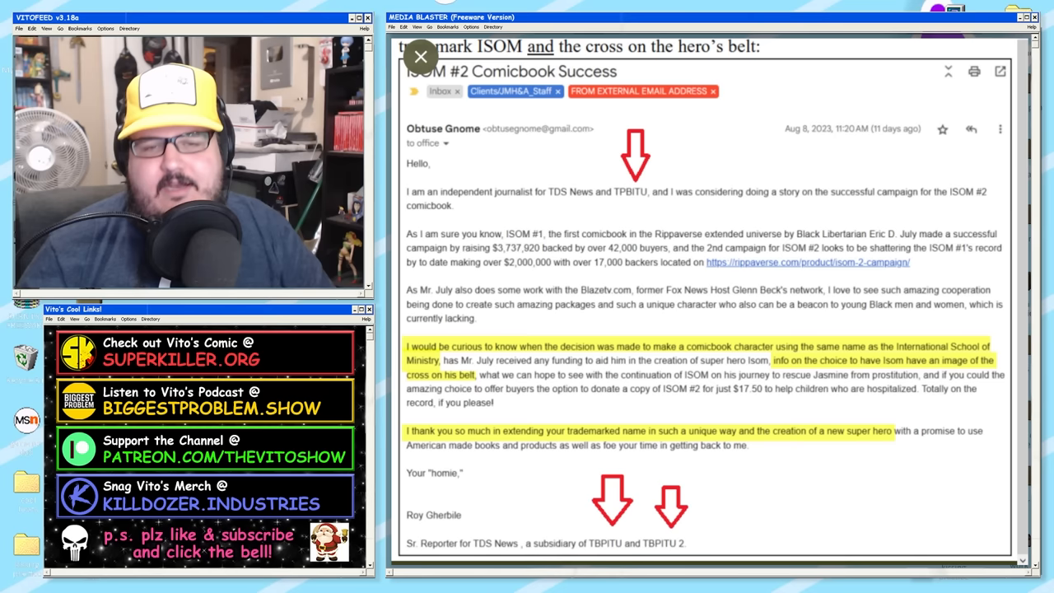
Step: Advance from the ISOM #2 email screenshot to the ISOM comic book cover image
left_click(422, 56)
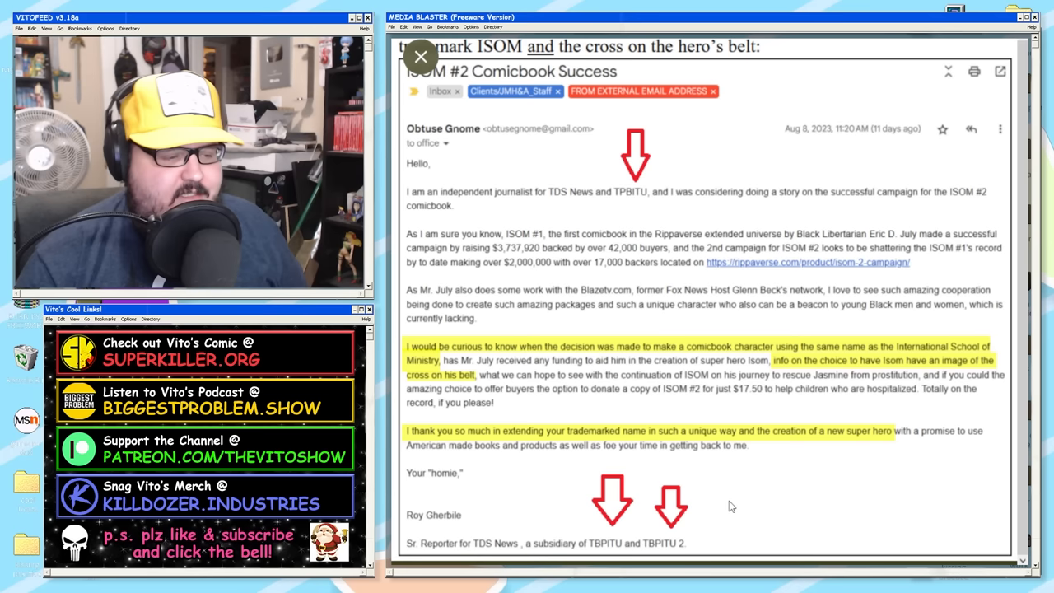
left_click(421, 56)
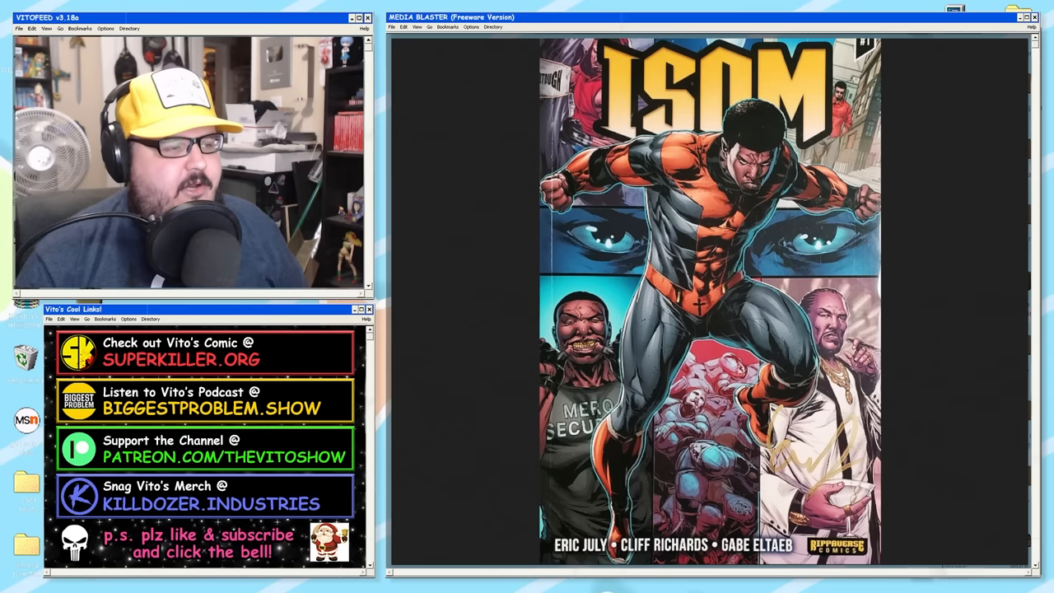